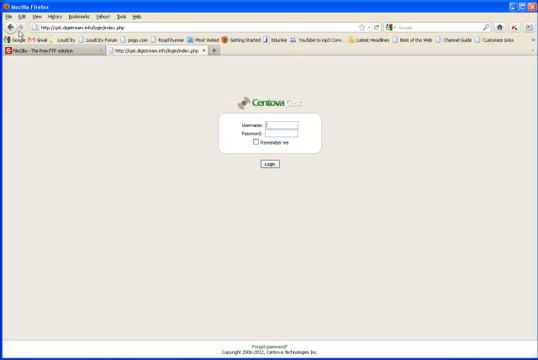
# - Bring up the FileZilla project homepage in a new browser tab
pyautogui.click(50, 56)
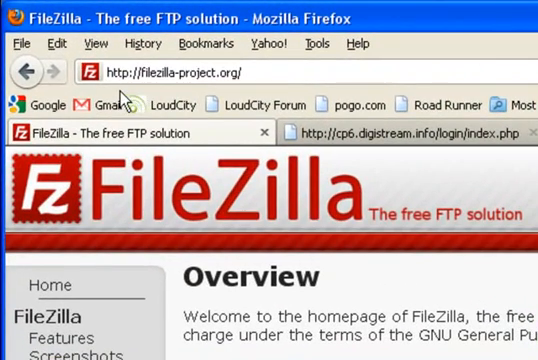
pyautogui.moveTo(176, 98)
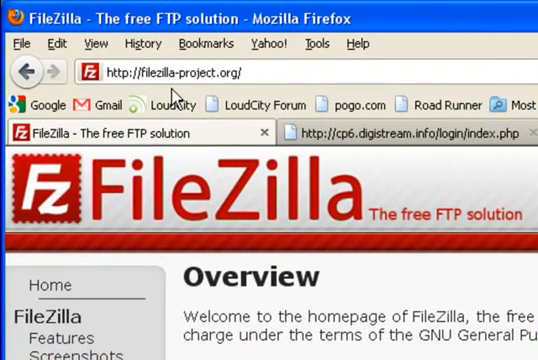
pyautogui.moveTo(222, 96)
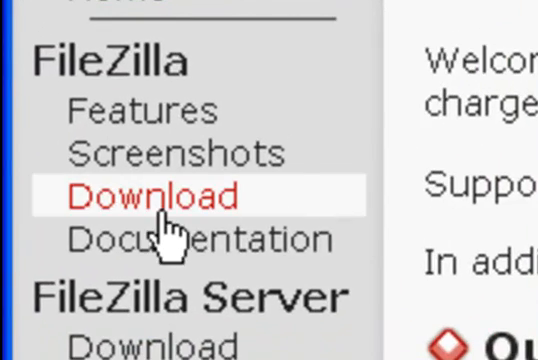
# - Go to the FileZilla download page from the site's sidebar
pyautogui.scroll(3)
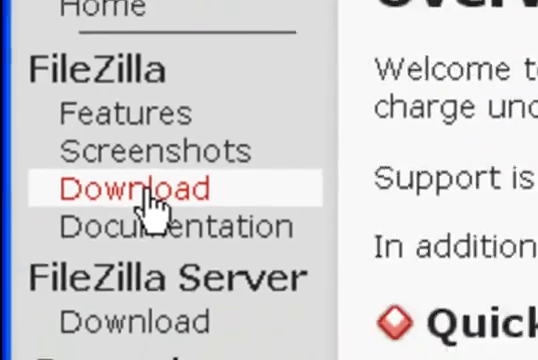
pyautogui.click(138, 188)
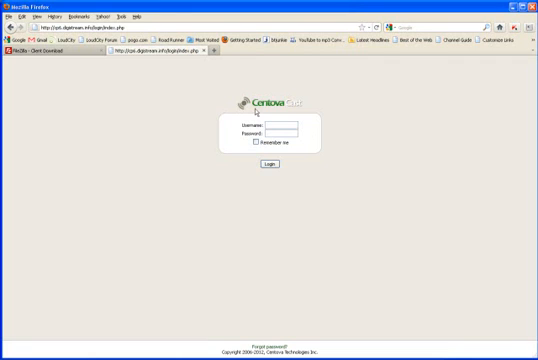
# - Enter the username 'demo' on the Centova Cast login form
pyautogui.click(284, 122)
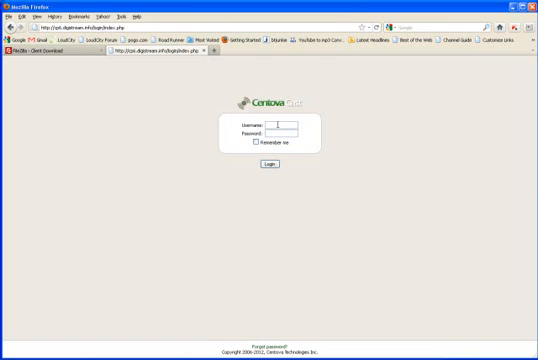
pyautogui.write('demo')
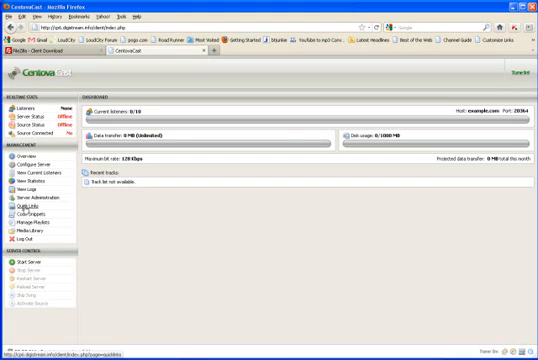
pyautogui.moveTo(22, 212)
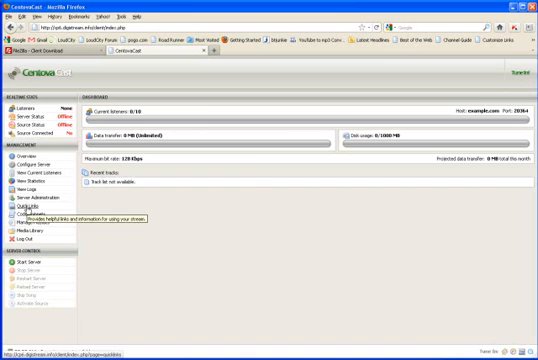
# - Look at the media file management area in the Centova Cast sidebar
pyautogui.click(30, 206)
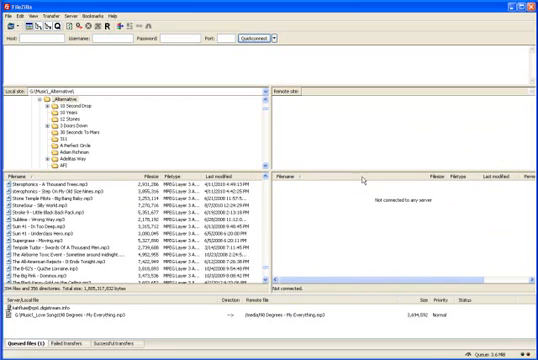
pyautogui.moveTo(344, 256)
pyautogui.write('demo')
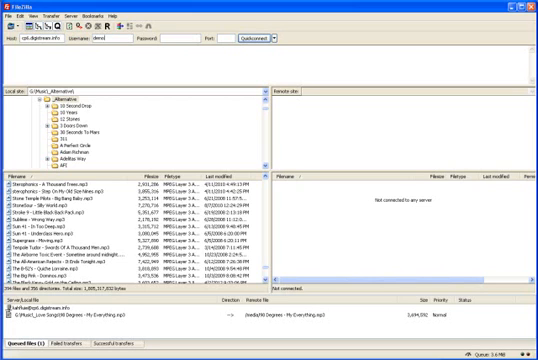
# - Fill the streaming server password into FileZilla's Quickconnect bar
pyautogui.write('••••')
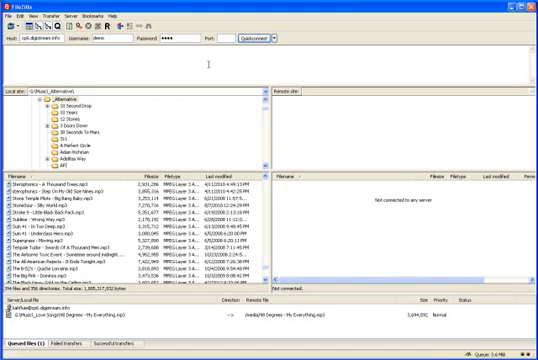
pyautogui.moveTo(242, 104)
pyautogui.write('21')
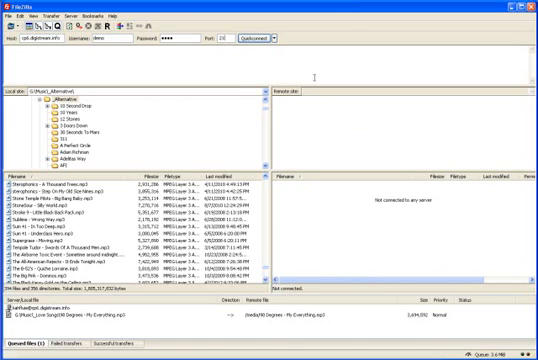
# - Connect FileZilla to the streaming server via Quickconnect
pyautogui.click(252, 42)
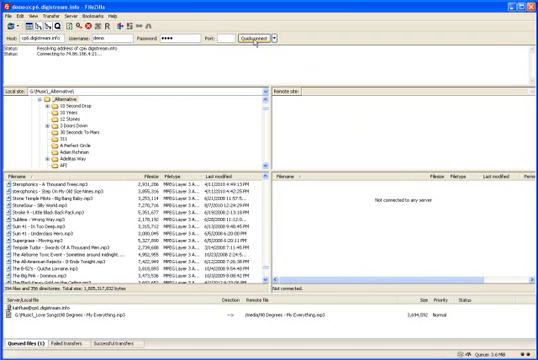
pyautogui.click(252, 38)
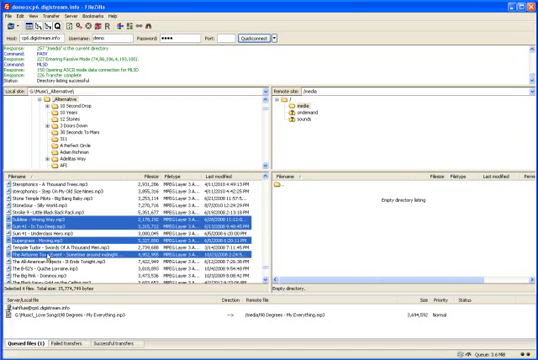
pyautogui.moveTo(356, 228)
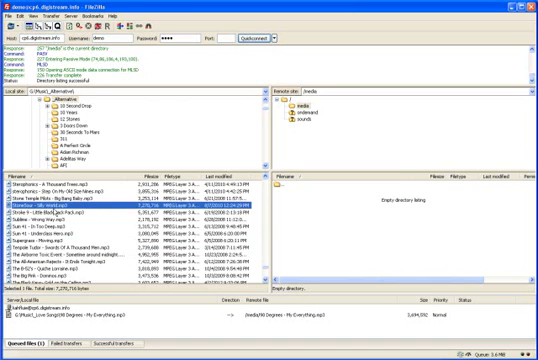
# - Choose the remote media folder to receive the selected MP3 tracks
pyautogui.click(80, 218)
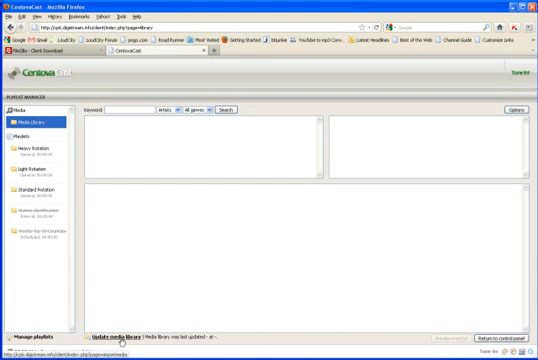
# - Rescan the media library for the uploaded tracks and return to the stream overview
pyautogui.click(122, 336)
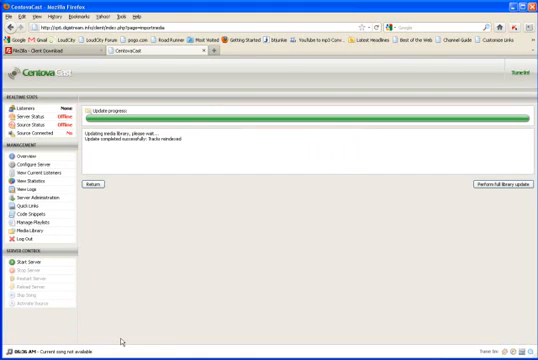
pyautogui.moveTo(530, 228)
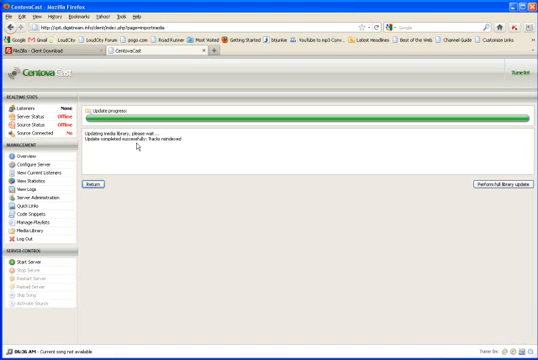
pyautogui.click(96, 184)
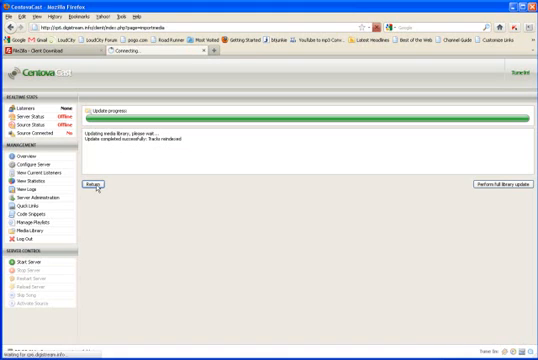
pyautogui.click(94, 184)
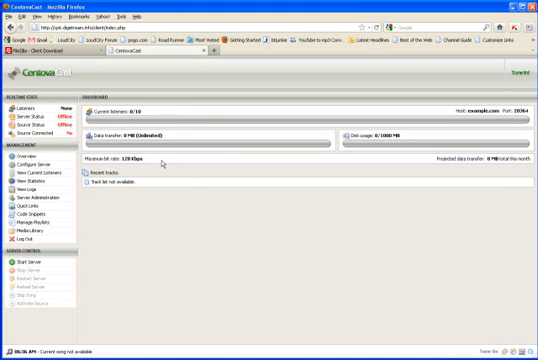
pyautogui.moveTo(98, 220)
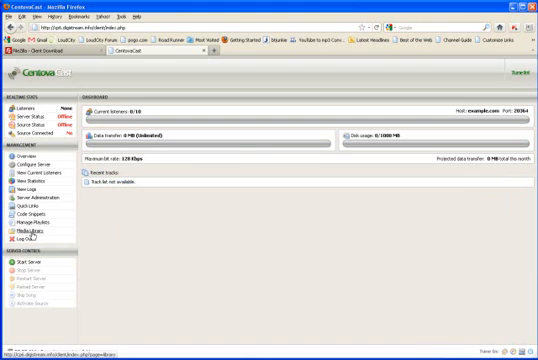
pyautogui.moveTo(32, 232)
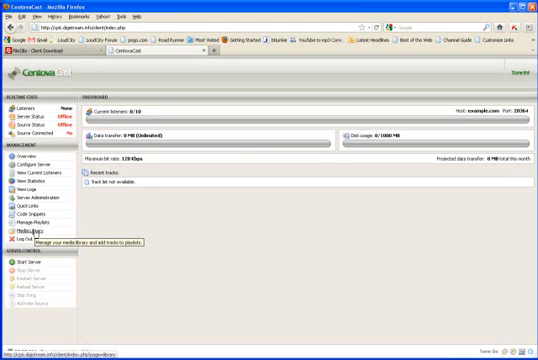
# - Go to the Media Library page from the sidebar
pyautogui.click(28, 228)
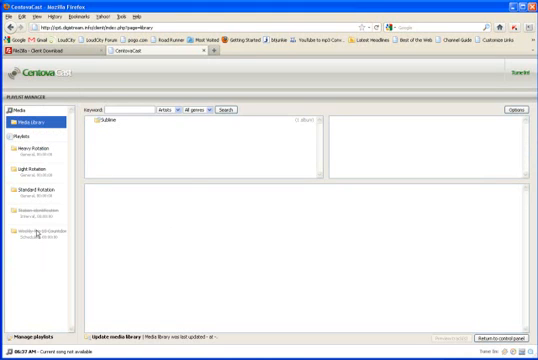
pyautogui.moveTo(104, 152)
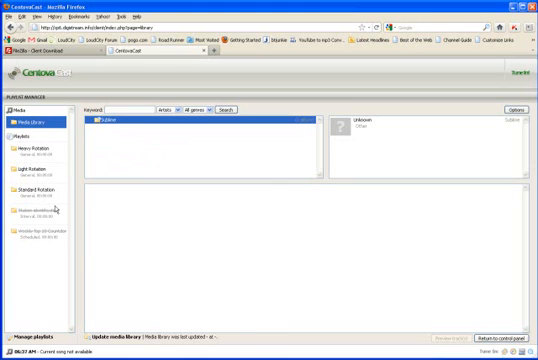
pyautogui.moveTo(122, 148)
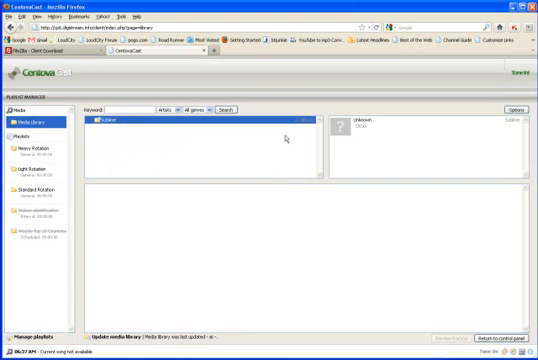
pyautogui.moveTo(114, 172)
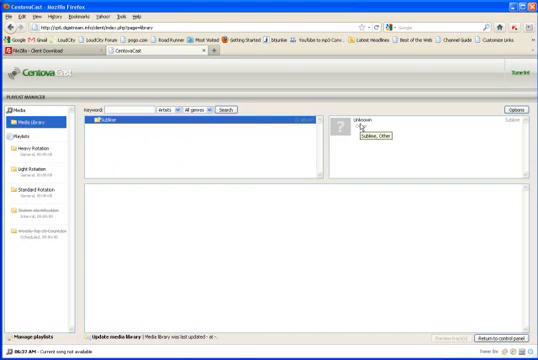
pyautogui.moveTo(262, 140)
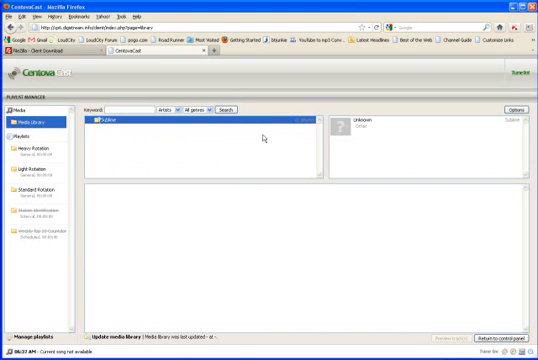
# - Select the uploaded music folder so its subfolder appears in the right pane
pyautogui.click(420, 130)
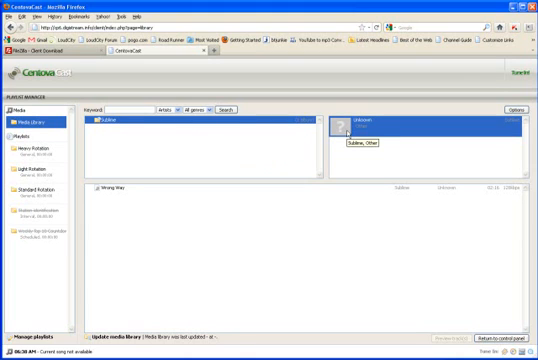
pyautogui.moveTo(142, 268)
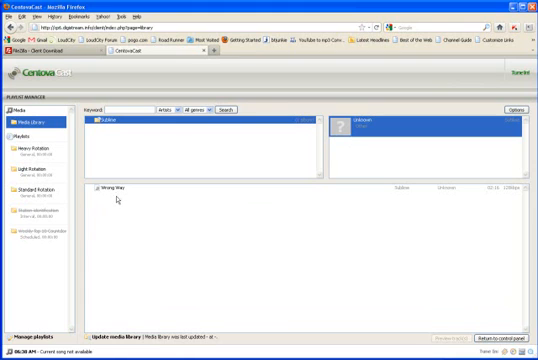
pyautogui.moveTo(118, 192)
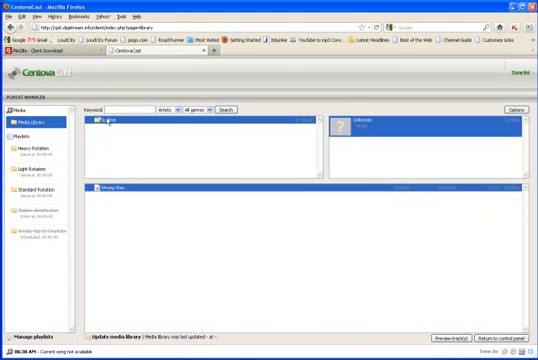
# - Select the album subfolder so its tracks show in the track list
pyautogui.click(40, 166)
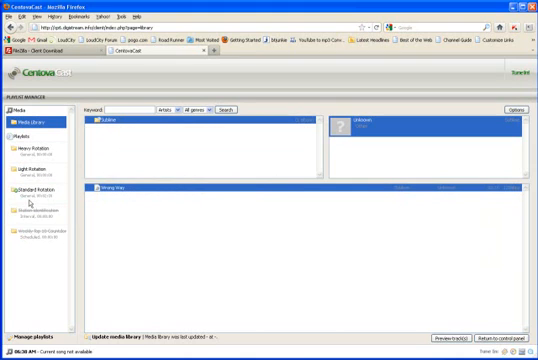
pyautogui.moveTo(38, 196)
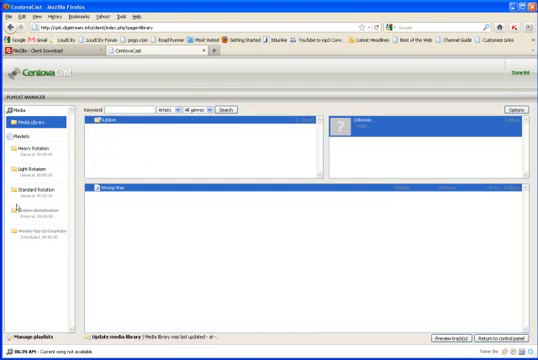
pyautogui.click(30, 198)
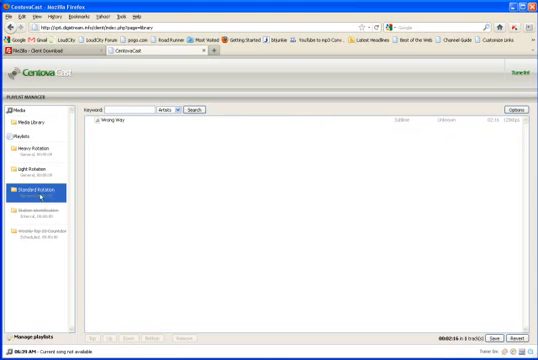
pyautogui.moveTo(156, 222)
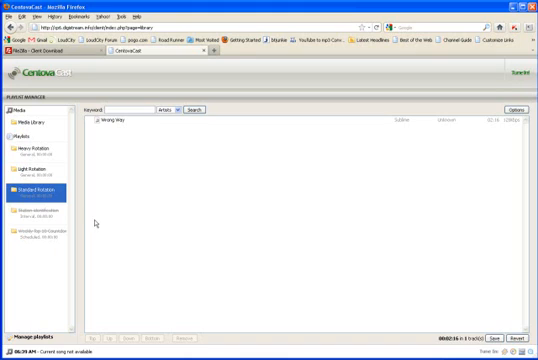
pyautogui.moveTo(116, 202)
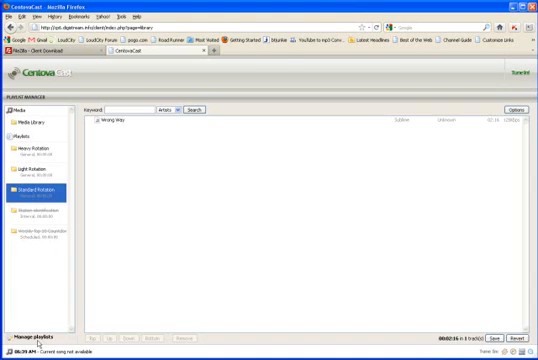
# - Show the Interval Rotation playlists in the media library sidebar
pyautogui.click(26, 336)
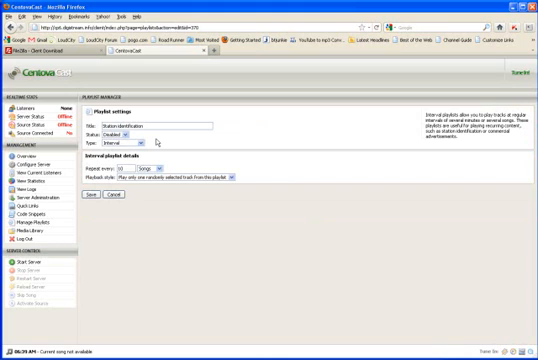
pyautogui.moveTo(160, 144)
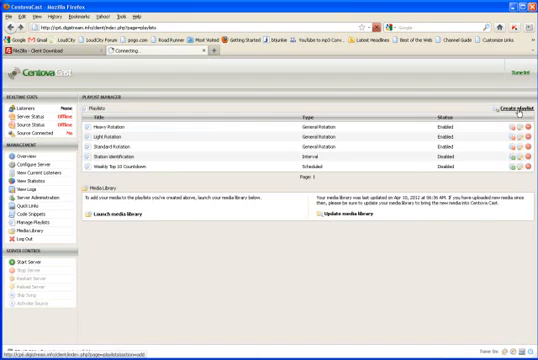
# - Update the interval playlist's type and interval options, then return to Manage Playlists
pyautogui.click(504, 108)
pyautogui.write('Spots')
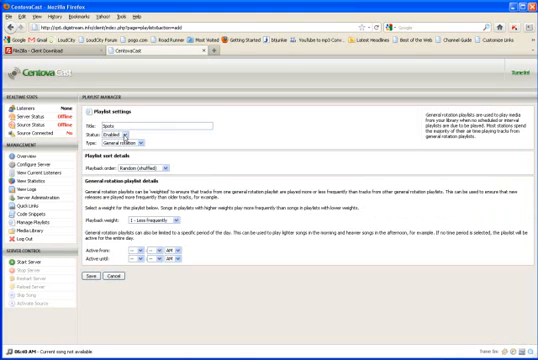
pyautogui.click(136, 144)
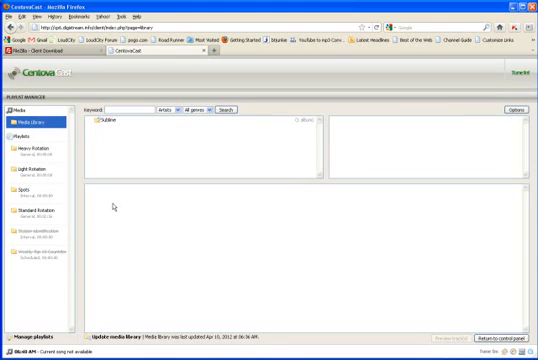
pyautogui.moveTo(144, 234)
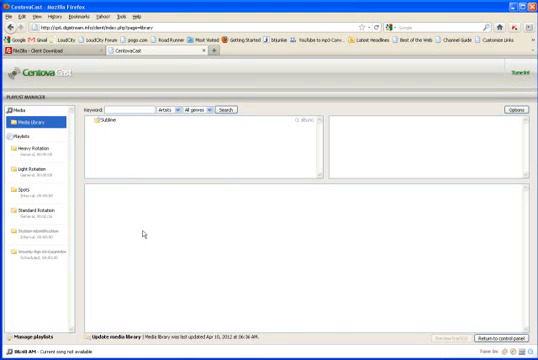
pyautogui.moveTo(300, 180)
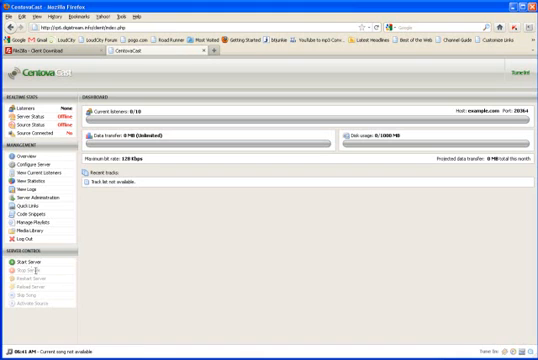
# - Start the streaming server from the sidebar so its status goes online
pyautogui.click(30, 256)
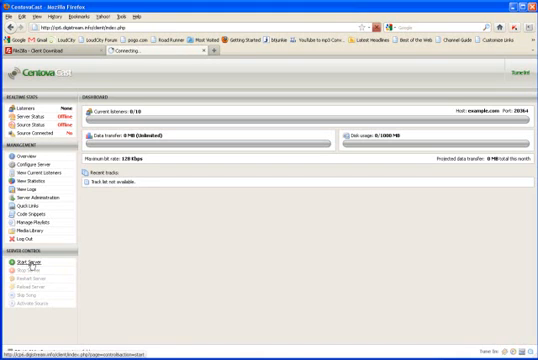
pyautogui.click(28, 262)
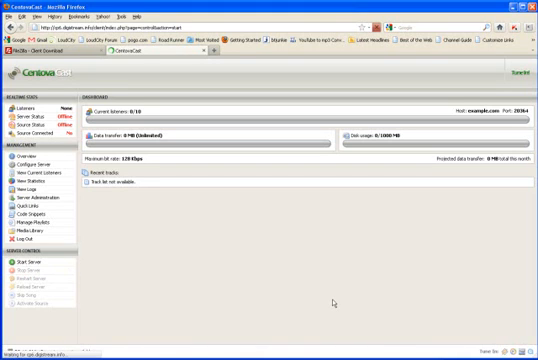
pyautogui.click(28, 256)
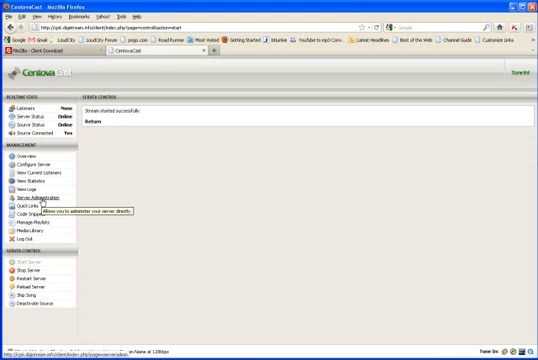
# - Move to another section of the account panel from the sidebar
pyautogui.click(40, 198)
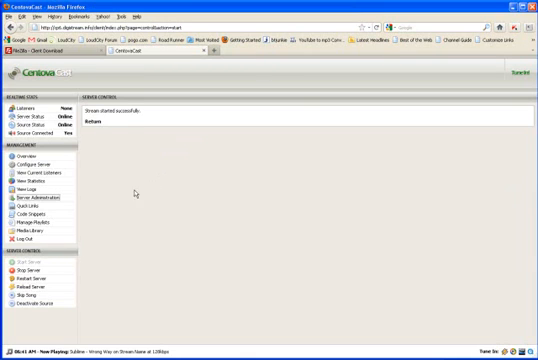
pyautogui.moveTo(206, 120)
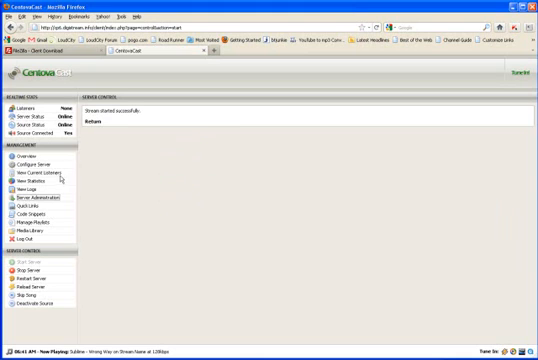
pyautogui.moveTo(30, 190)
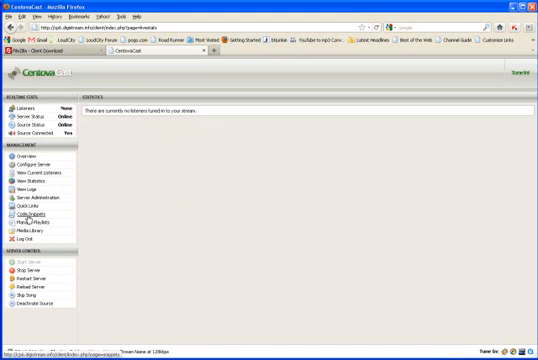
# - View the embeddable HTML widget codes for stream status and details
pyautogui.click(24, 210)
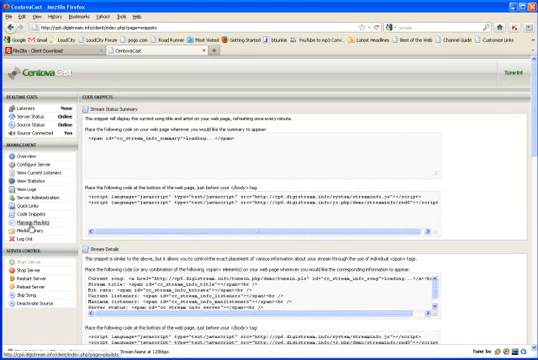
pyautogui.moveTo(28, 224)
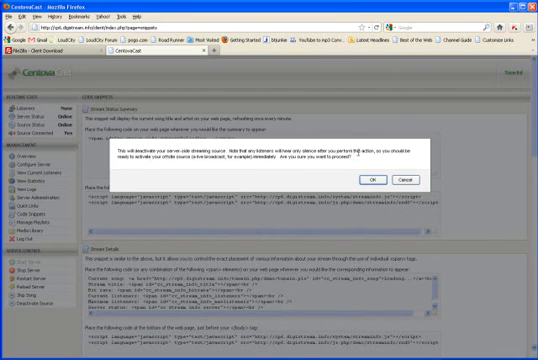
# - Confirm deactivating the streaming source, then request its reactivation
pyautogui.click(372, 180)
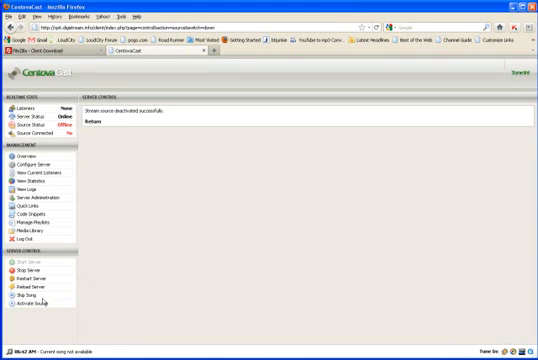
pyautogui.click(30, 312)
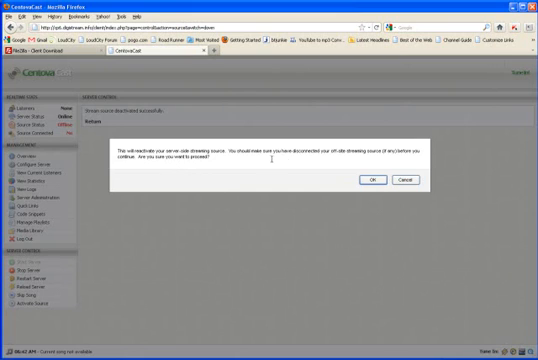
# - Confirm reactivating the streaming source so the success message appears
pyautogui.click(372, 180)
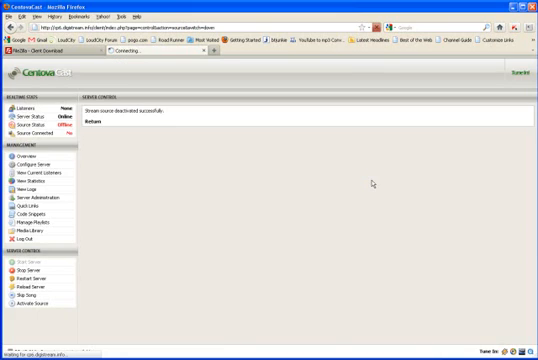
pyautogui.click(28, 298)
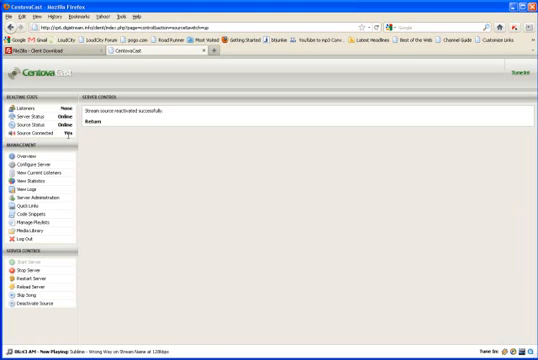
pyautogui.moveTo(116, 196)
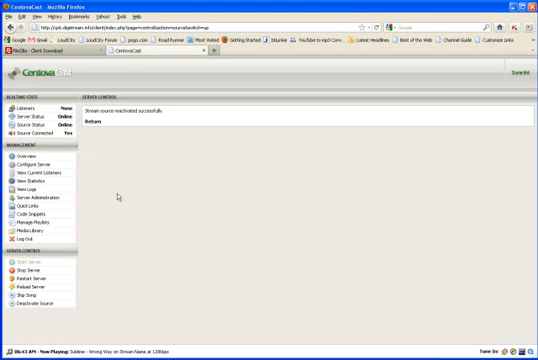